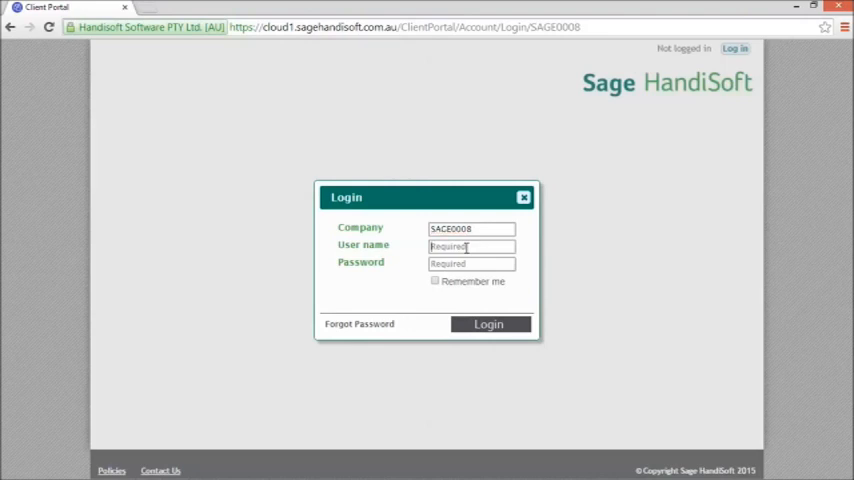
# Enter the user name in the portal login form alongside the company code and password.
pyautogui.click(470, 246)
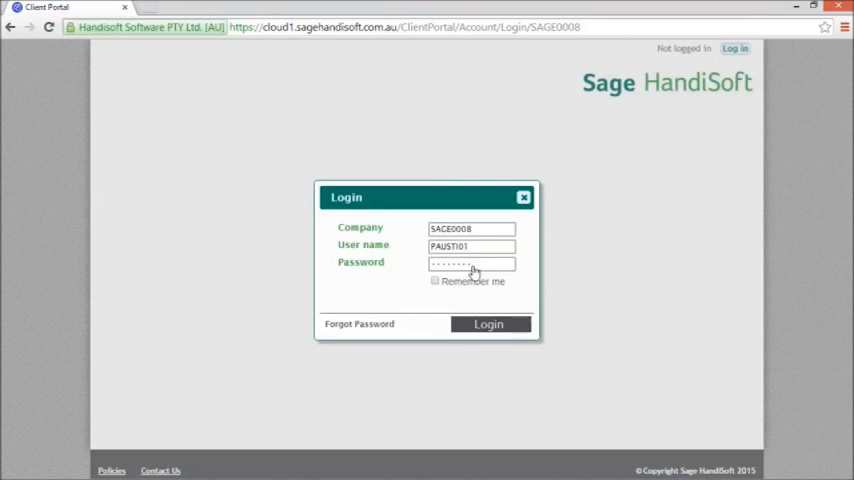
pyautogui.moveTo(488, 292)
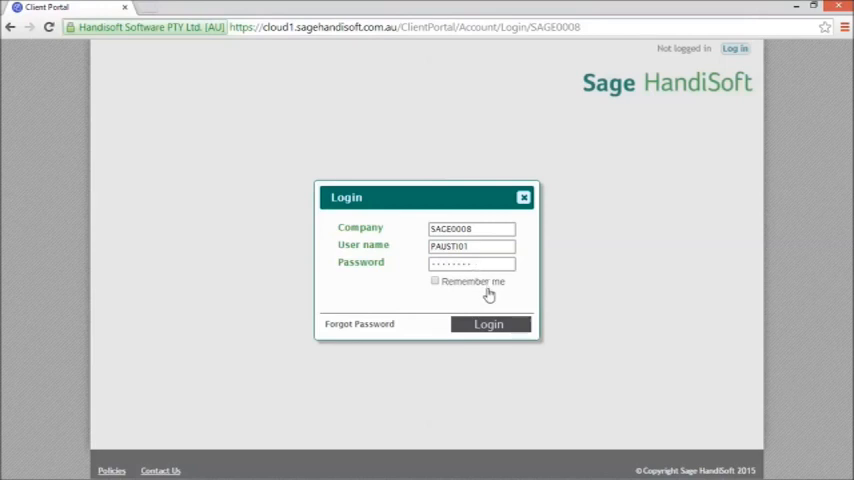
# Log in and download the 2014 I return + substantiation declaration.pdf from its Document Details.
pyautogui.click(488, 324)
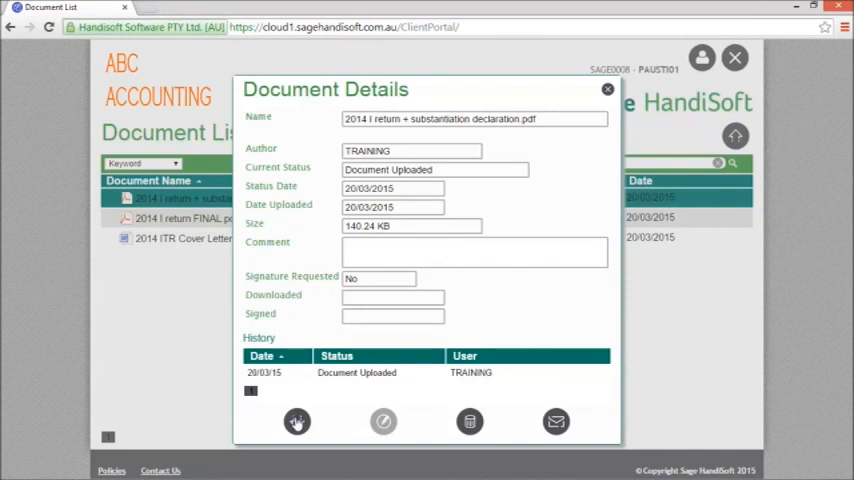
pyautogui.click(296, 420)
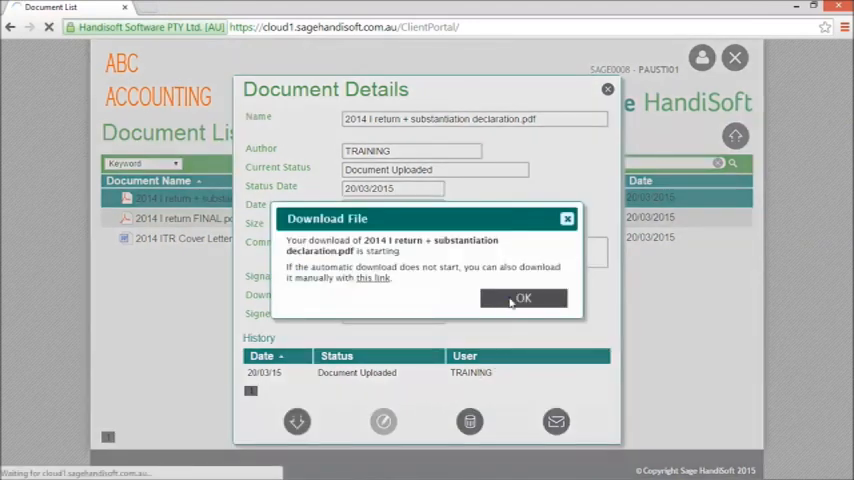
pyautogui.click(524, 298)
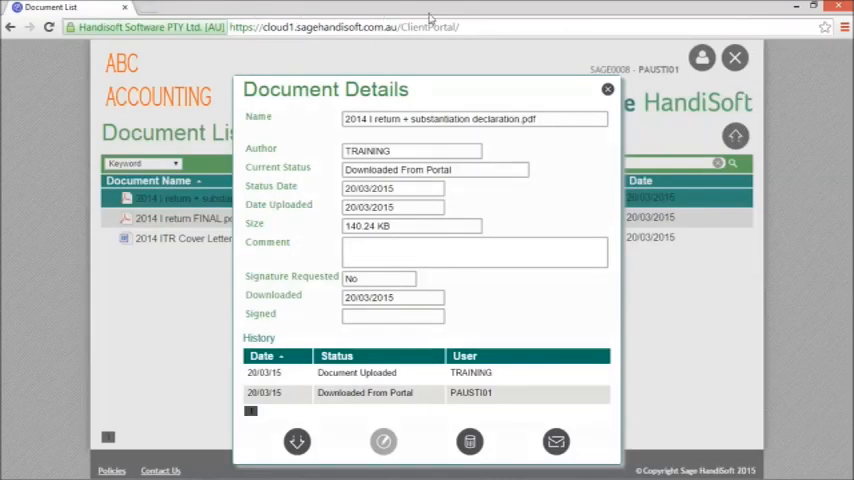
pyautogui.click(606, 90)
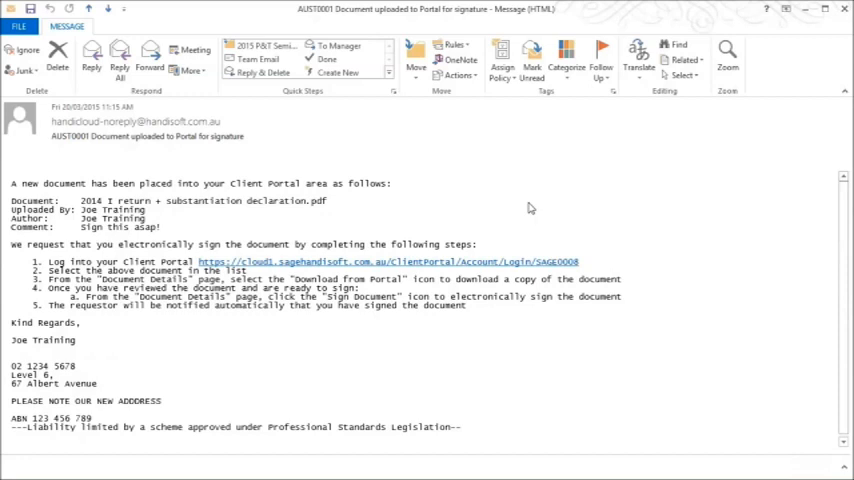
pyautogui.moveTo(474, 212)
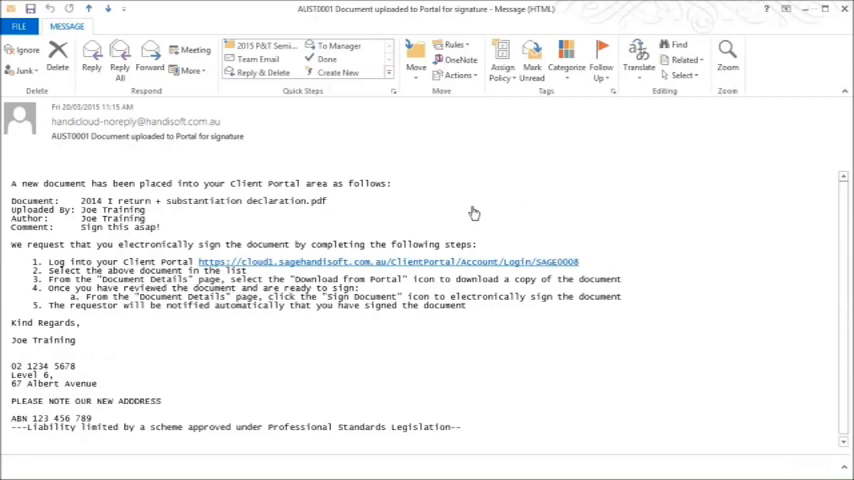
pyautogui.moveTo(384, 272)
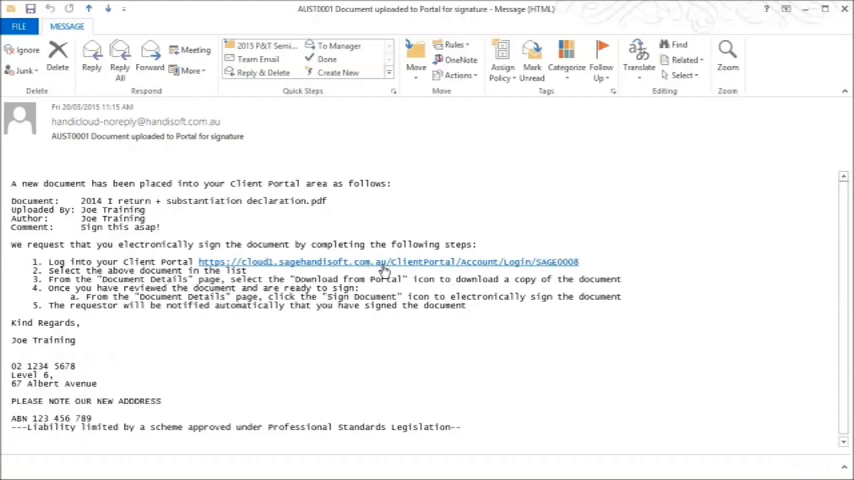
# Return to the portal document listing via the Client Portal login link in the email.
pyautogui.click(388, 260)
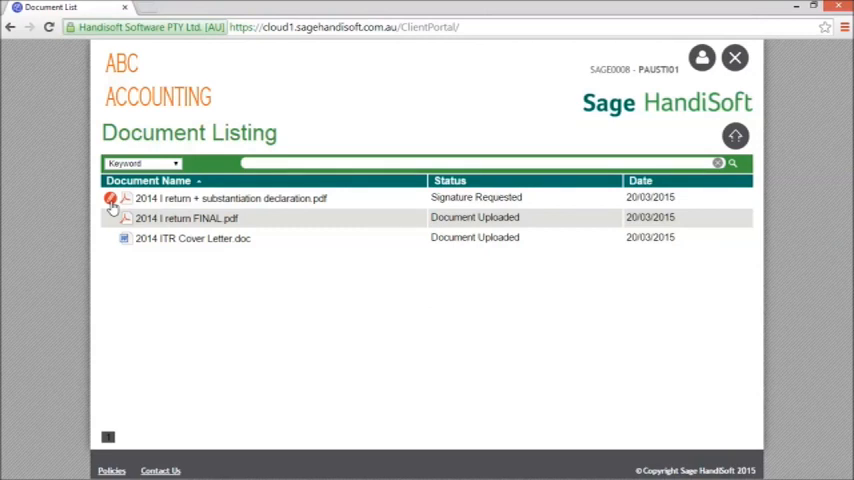
# Download the Signature Requested return so it shows Downloaded From Portal.
pyautogui.click(230, 198)
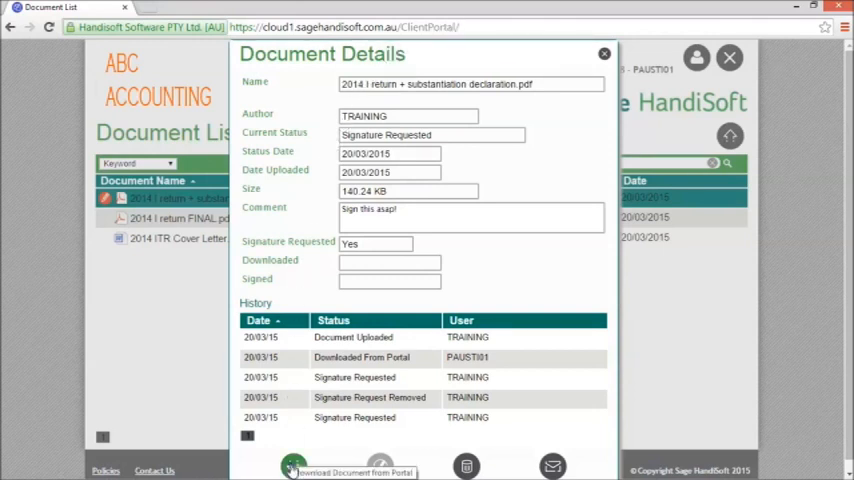
pyautogui.click(292, 466)
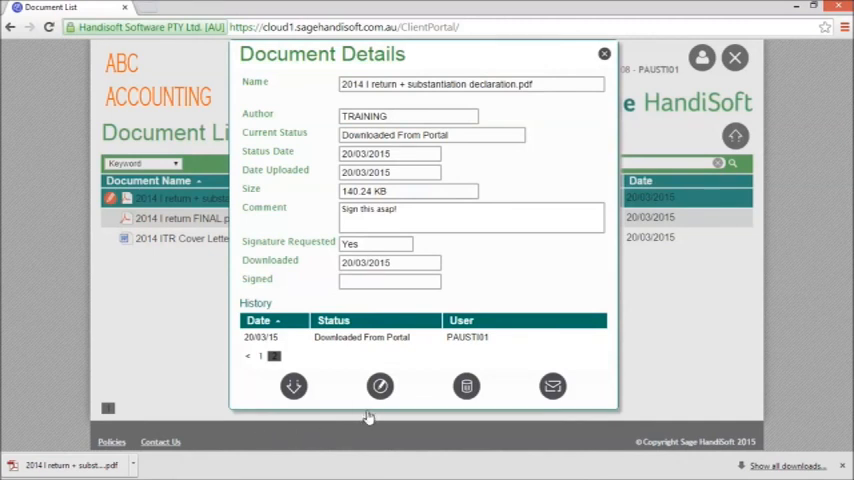
# Electronically sign the return so it is listed as a SIGNED file with Document Signed status.
pyautogui.click(380, 386)
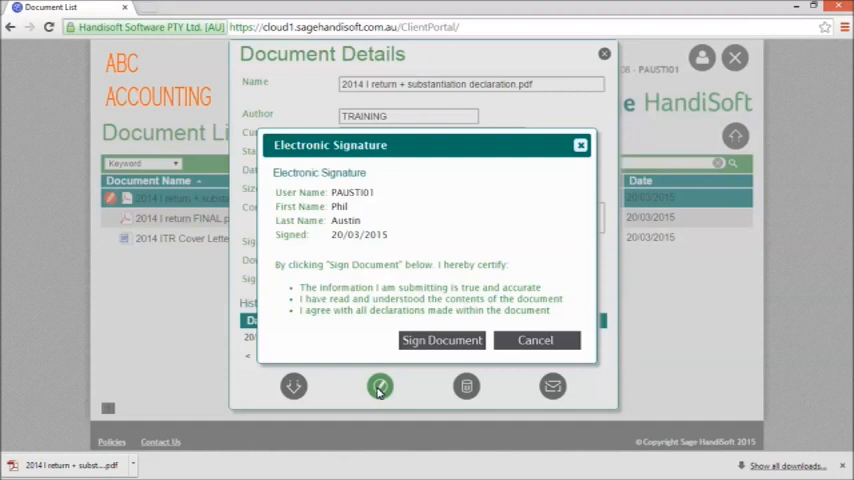
pyautogui.moveTo(436, 360)
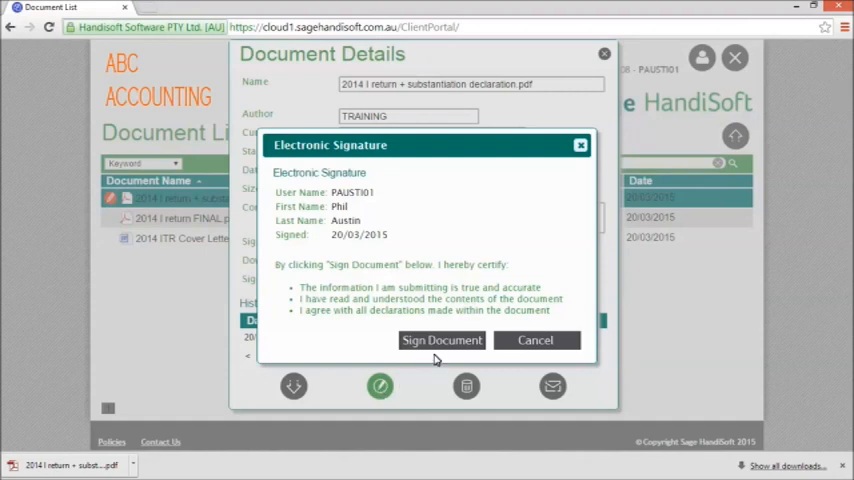
pyautogui.click(442, 340)
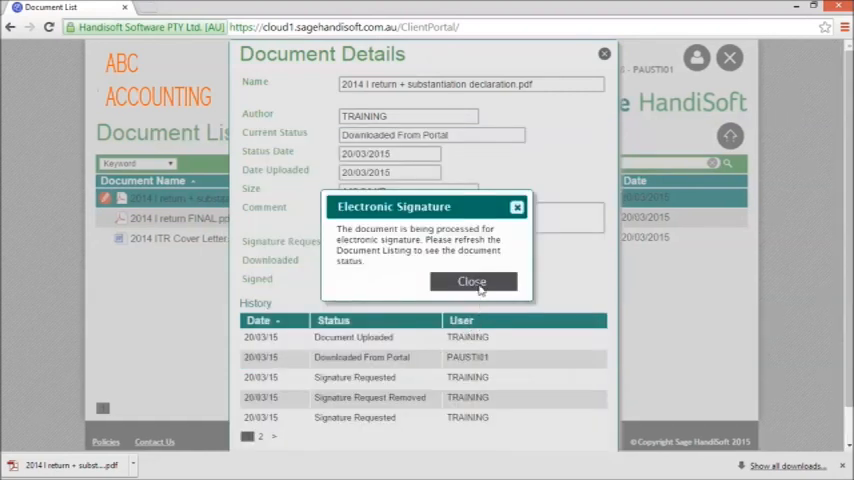
pyautogui.click(472, 280)
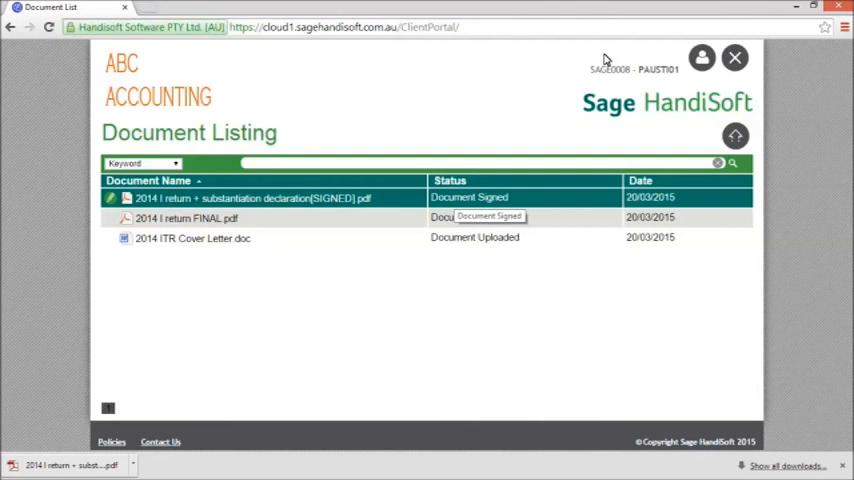
pyautogui.moveTo(328, 204)
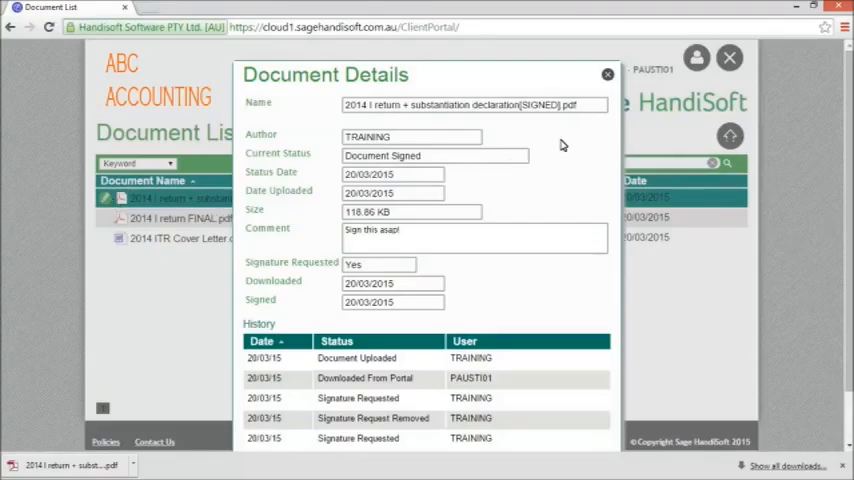
pyautogui.click(608, 74)
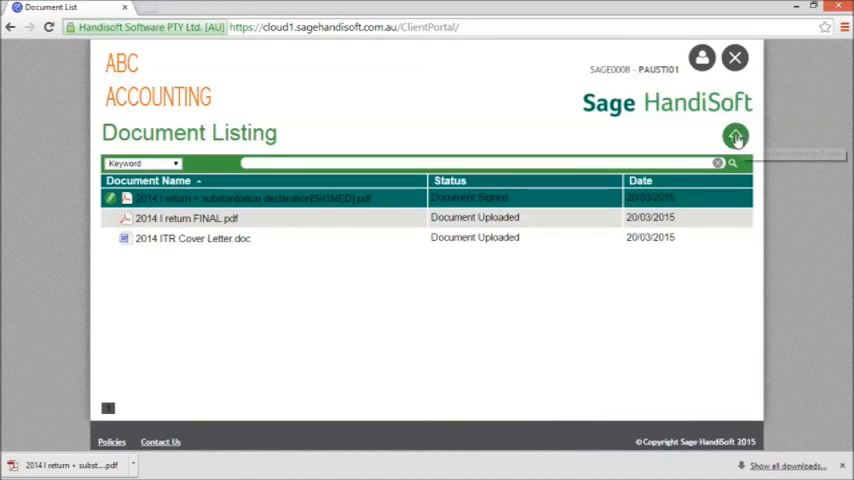
# Upload 2015 Tax checklist.docx as a fourth document in the listing.
pyautogui.click(736, 136)
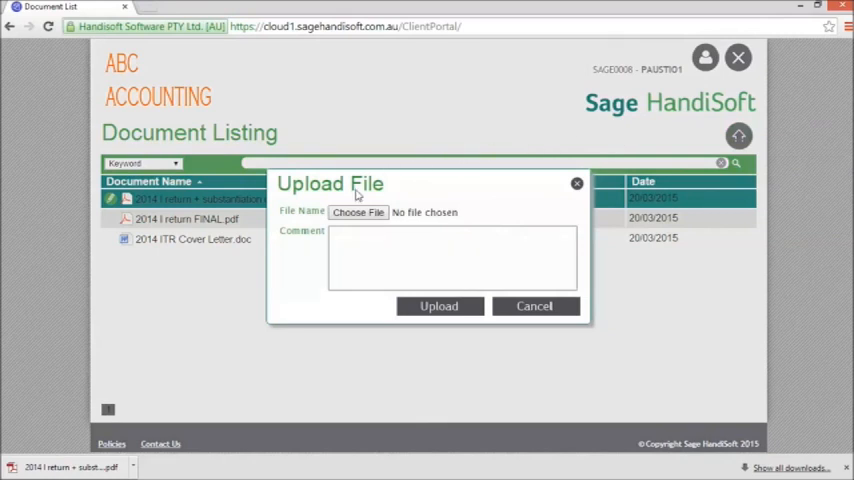
pyautogui.click(356, 212)
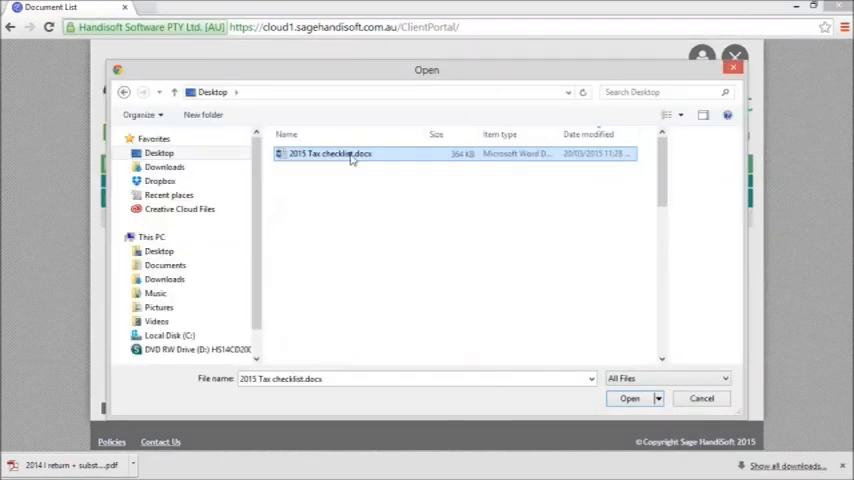
pyautogui.click(628, 398)
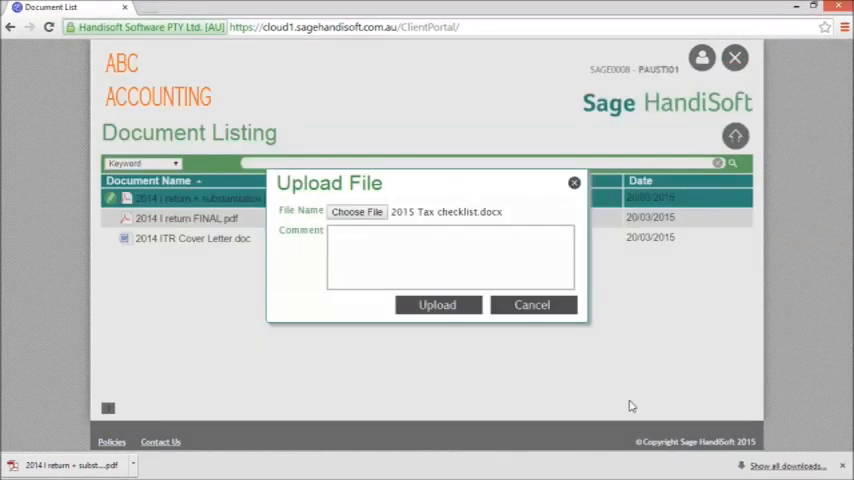
pyautogui.click(436, 304)
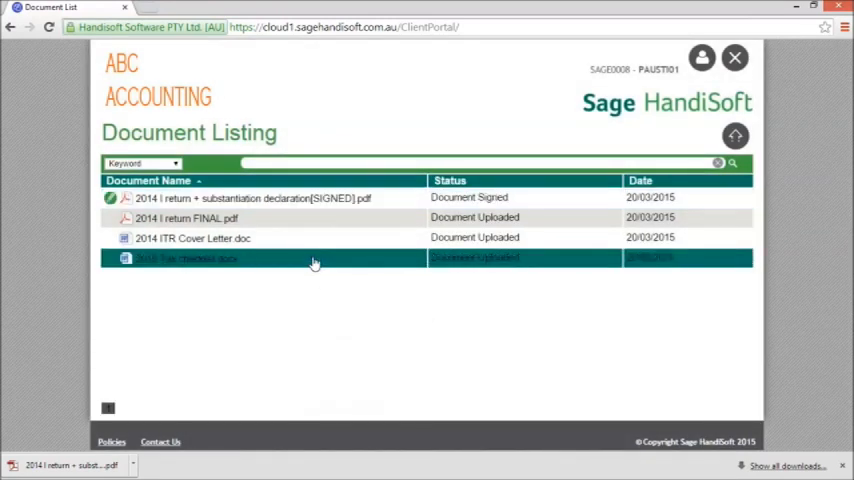
pyautogui.moveTo(284, 208)
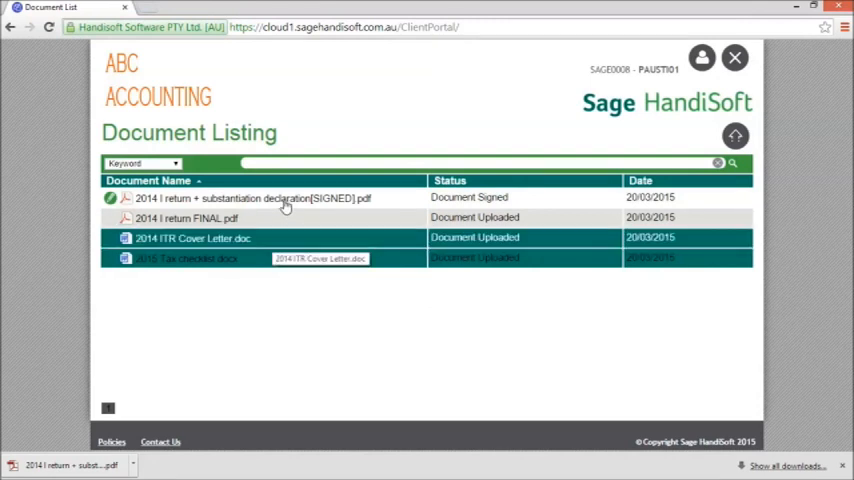
# Email the owner of 2014 I return FINAL.pdf the message 'Joe, this is great, chat new'.
pyautogui.click(284, 196)
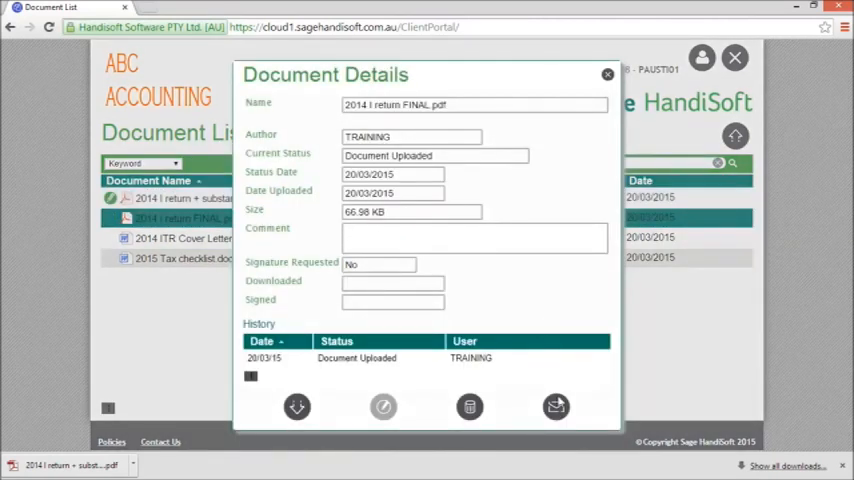
pyautogui.click(556, 406)
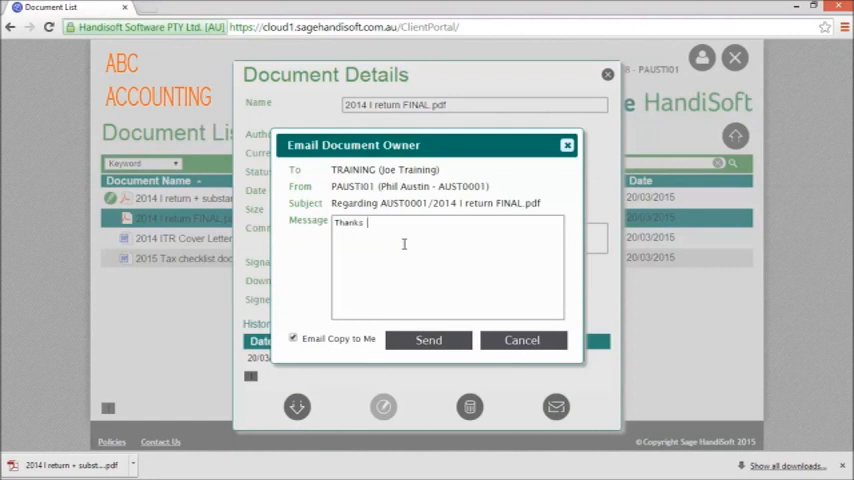
pyautogui.write('Joe, this is great, chat new')
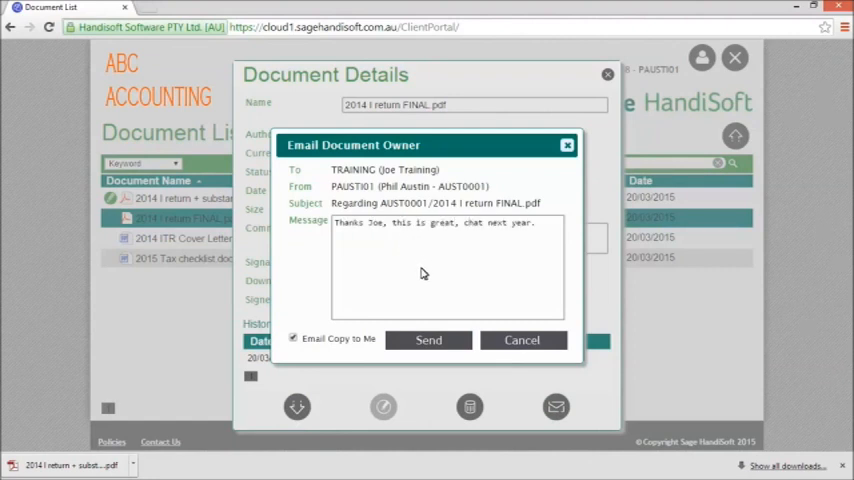
pyautogui.click(428, 340)
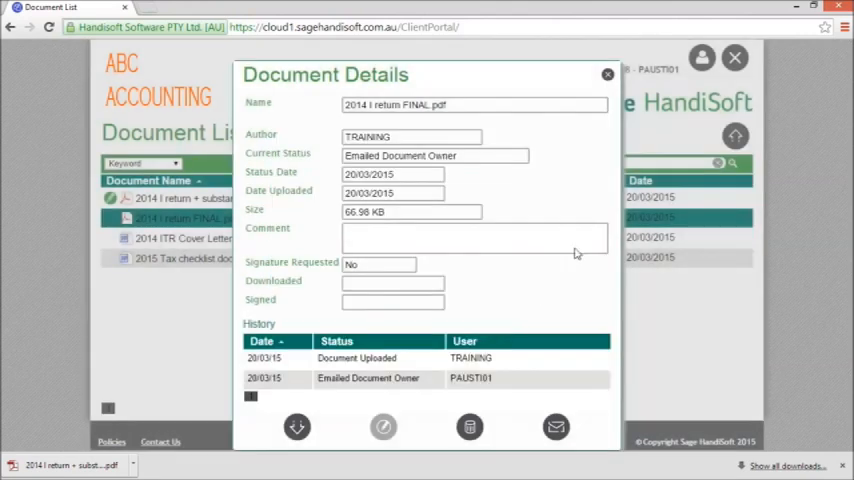